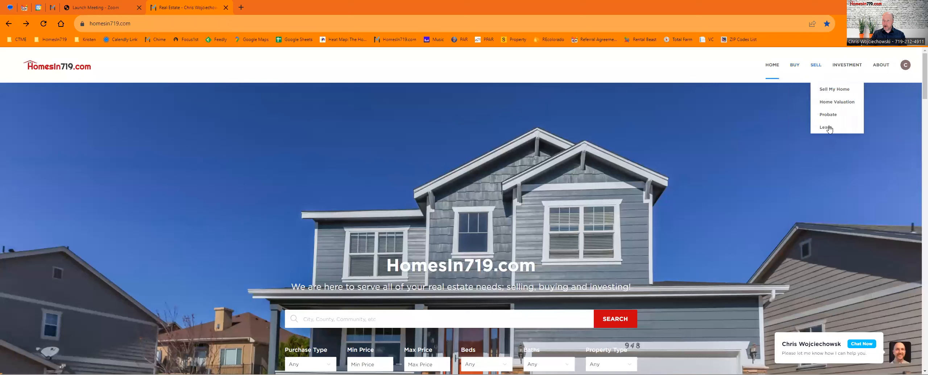
pyautogui.moveTo(827, 127)
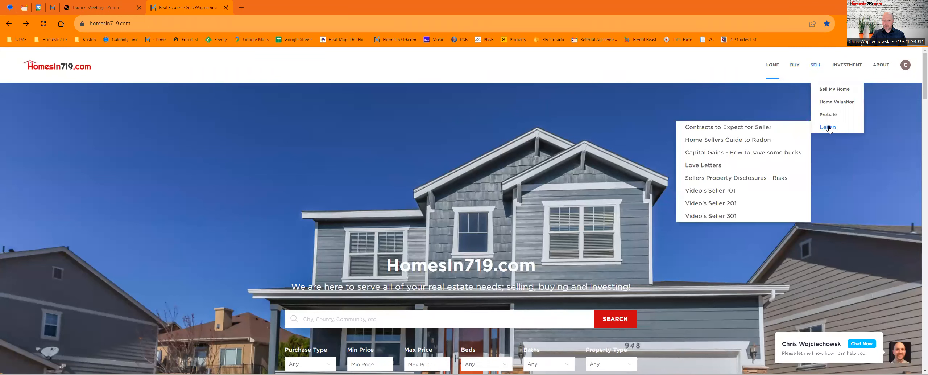
pyautogui.moveTo(728, 127)
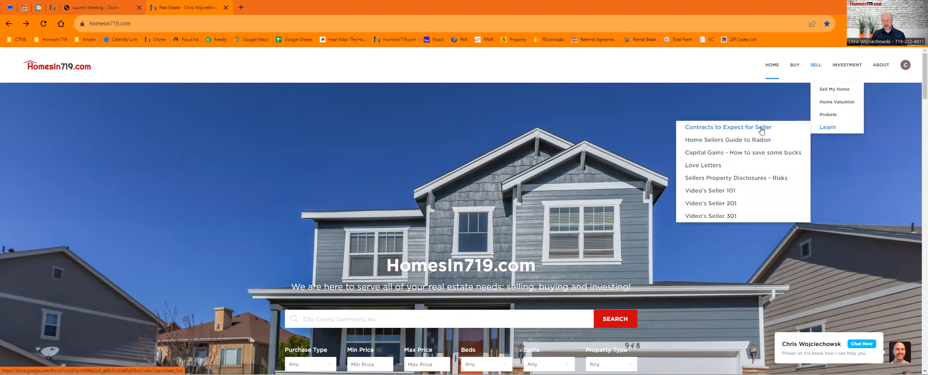
# Step: Choose 'Contracts to Expect for Seller' from the Sell > Learn submenu, opening the Seller Advisory PDF
pyautogui.click(727, 127)
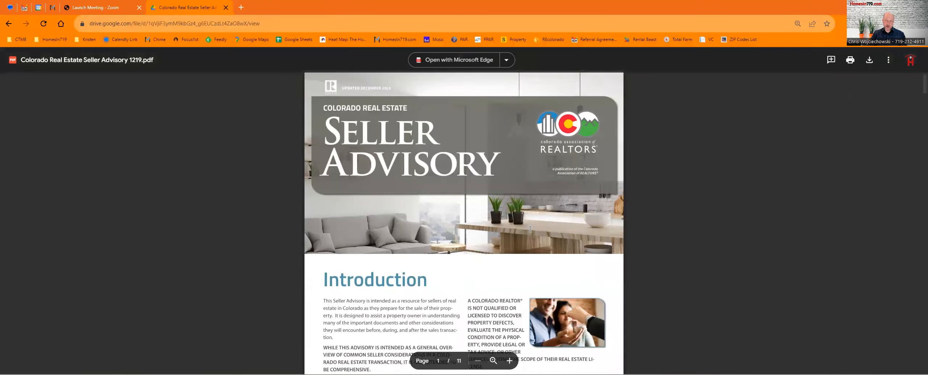
# Step: Scroll through the Seller Advisory PDF to its Square Footage Disclosure section on pages 2–3
pyautogui.scroll(-3)
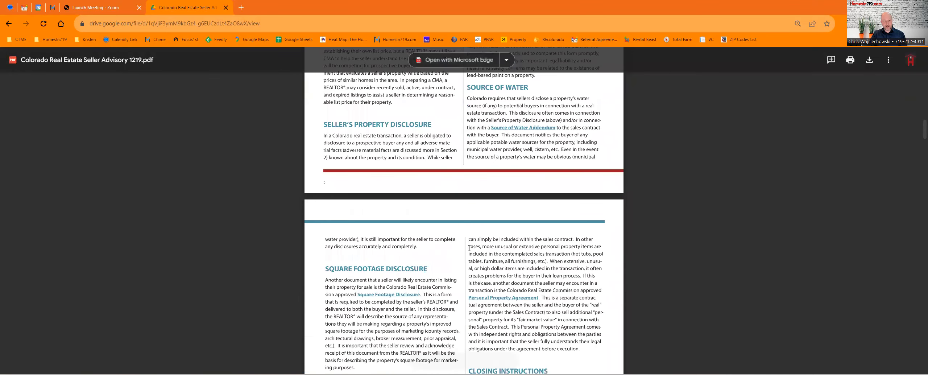
pyautogui.scroll(-3)
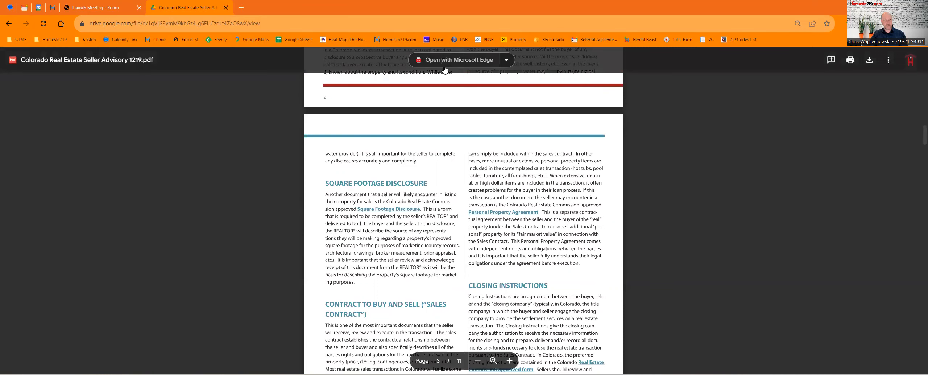
pyautogui.moveTo(481, 52)
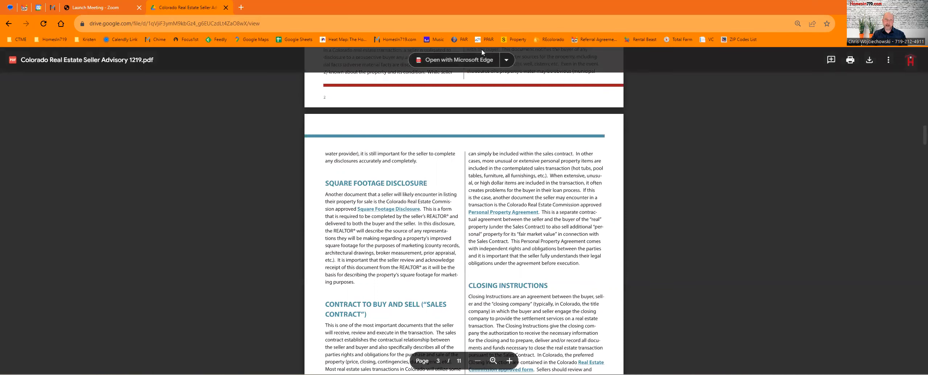